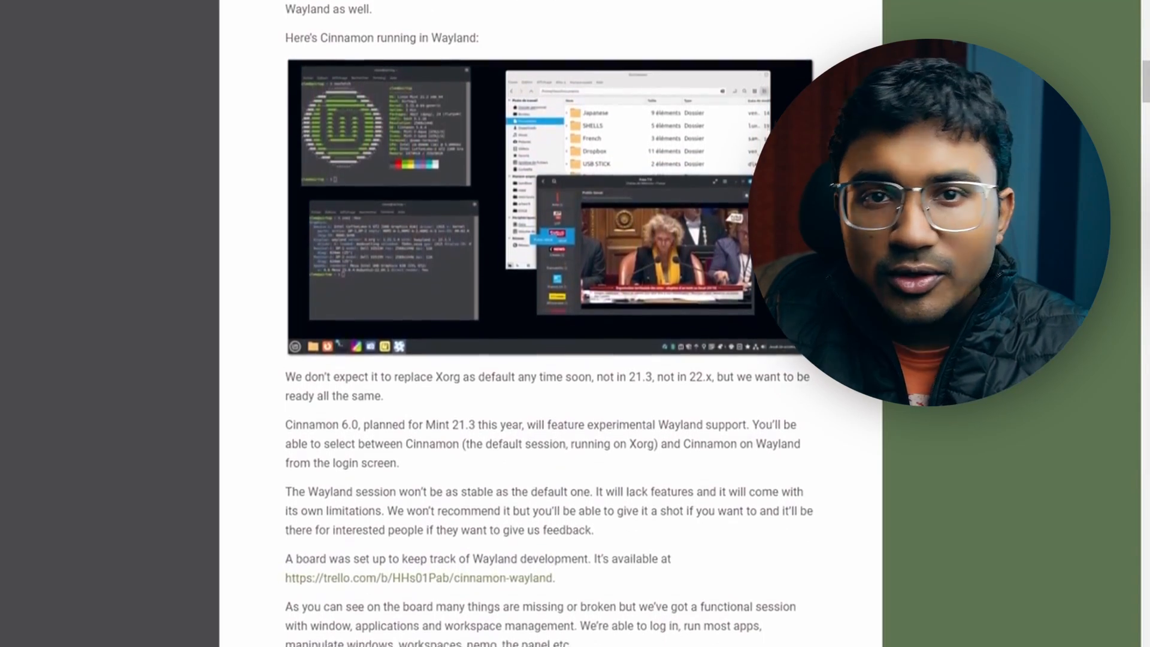
Launch Nemo's home folder, move its window around, and bring up Open With for a wallpaper image
scroll("down", 3)
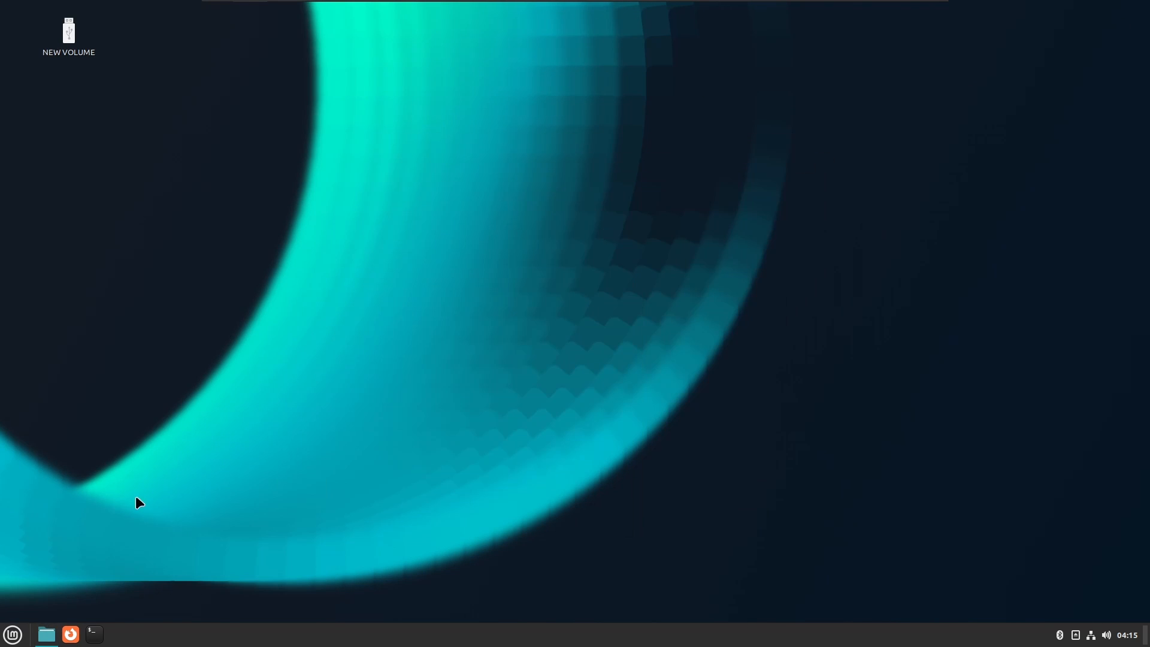
left_click(47, 635)
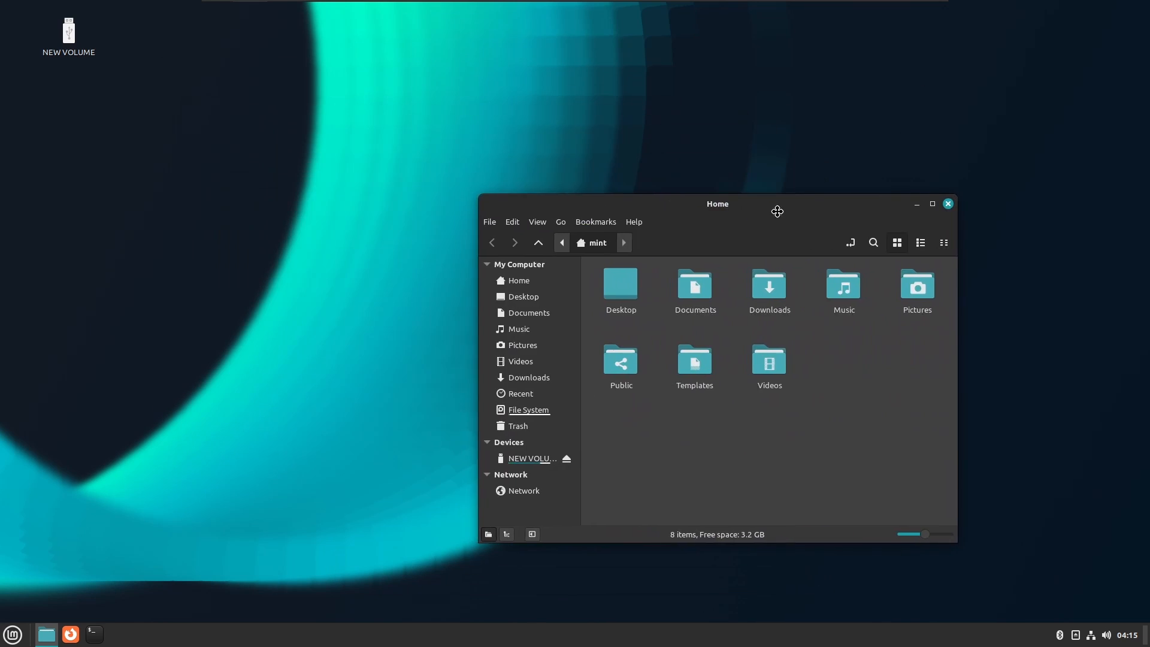
left_click_drag(777, 211, 442, 143)
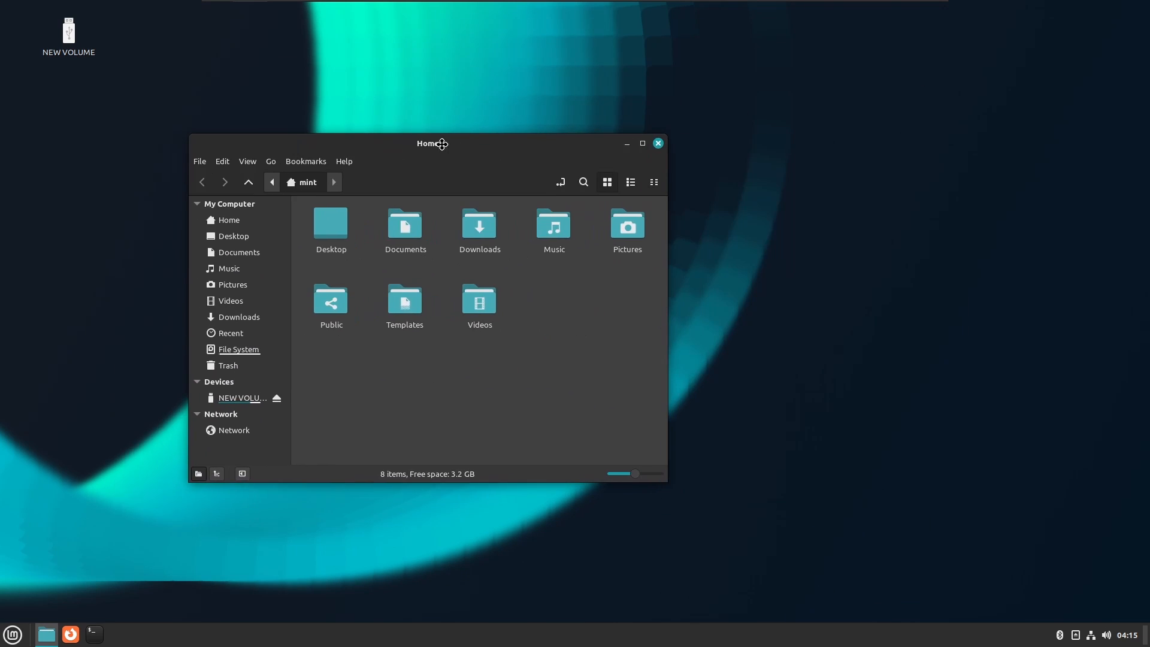
left_click_drag(431, 142, 1092, 243)
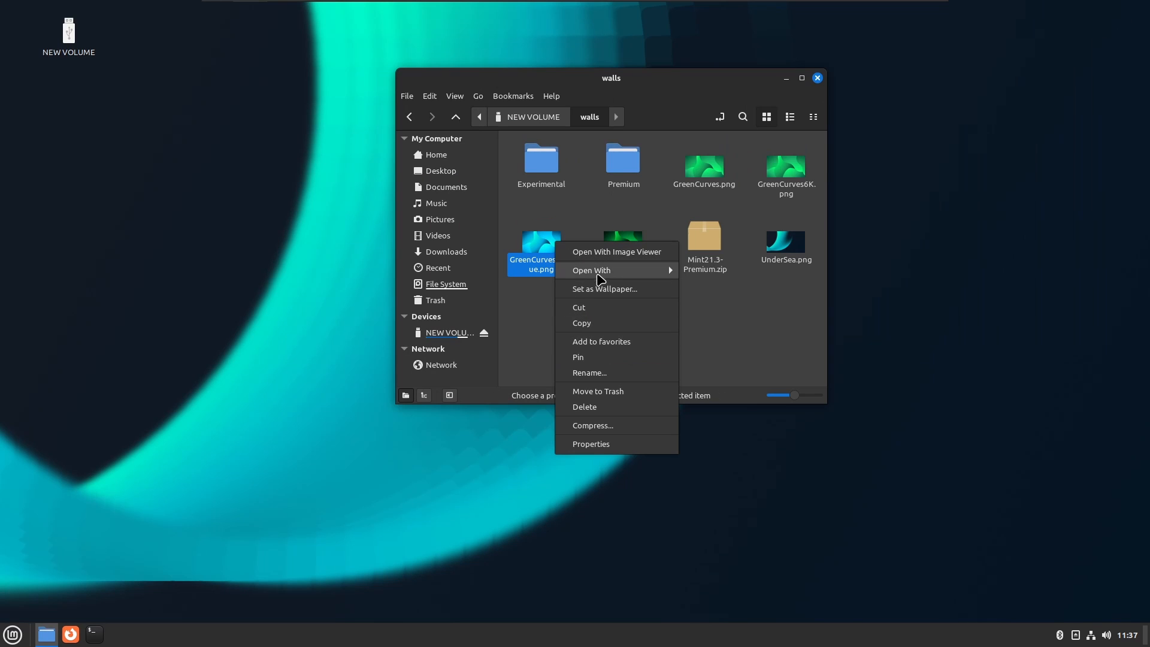
left_click(604, 289)
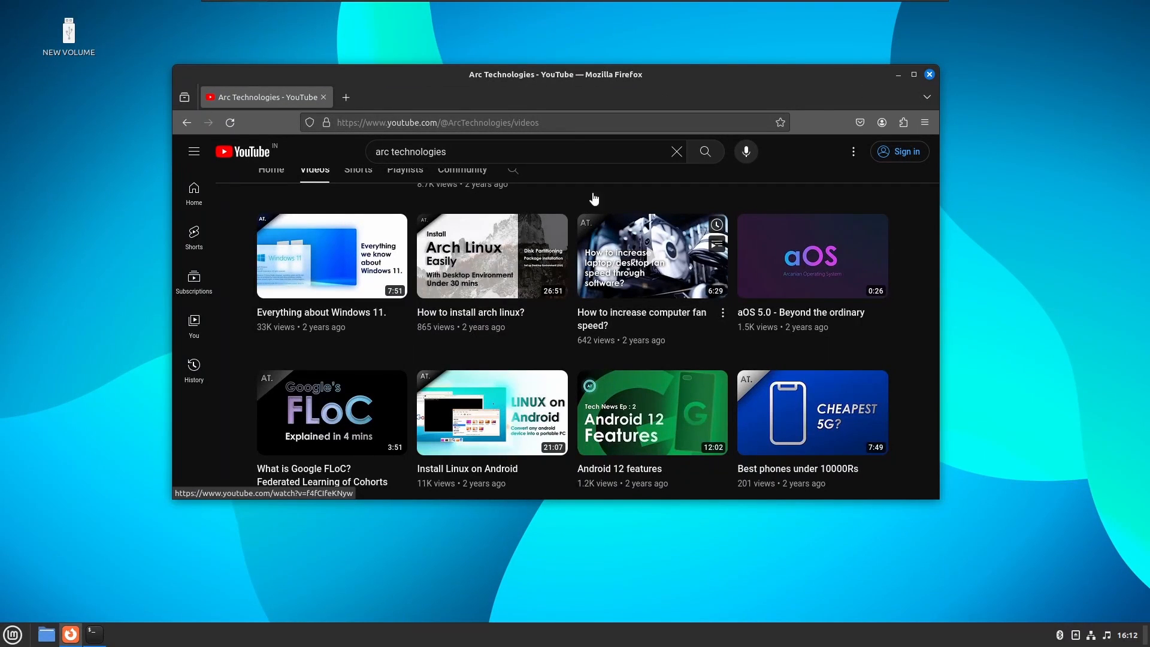
mouse_move(608, 428)
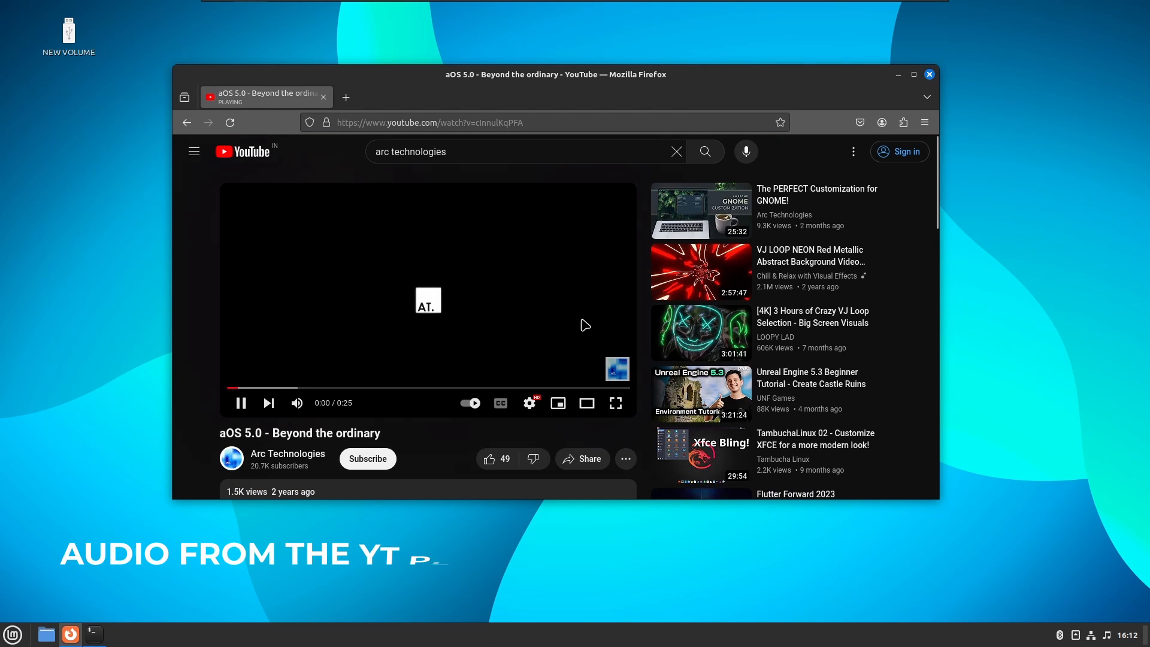
Start the aOS 5.0 video and check its playback settings menu
left_click(616, 402)
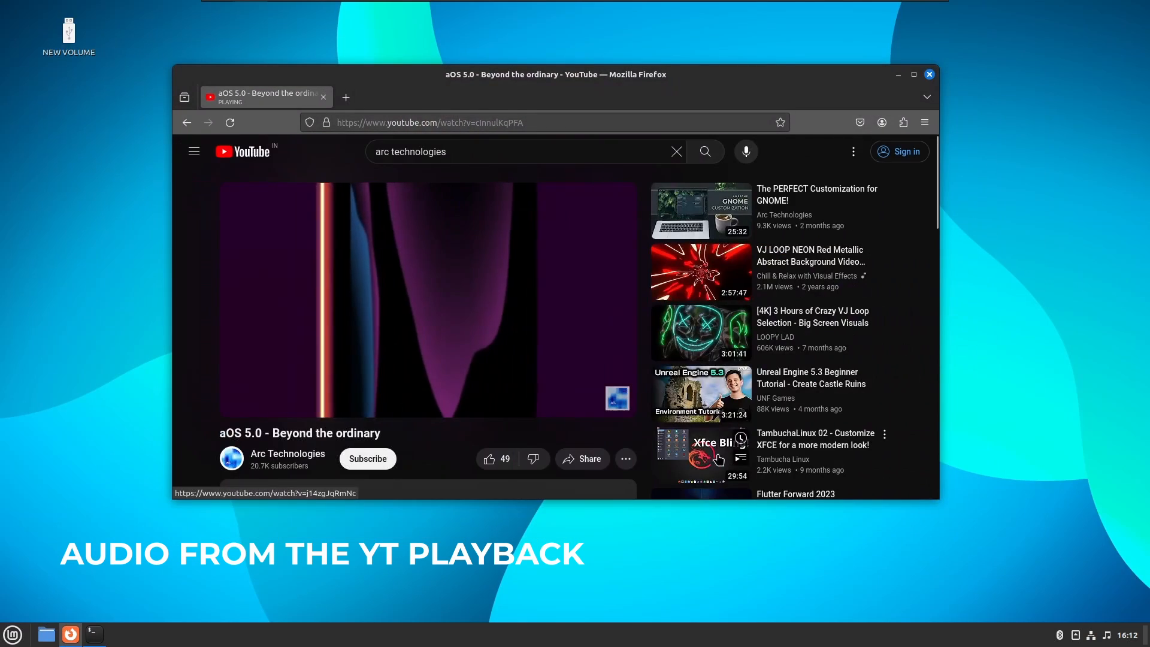
left_click(528, 403)
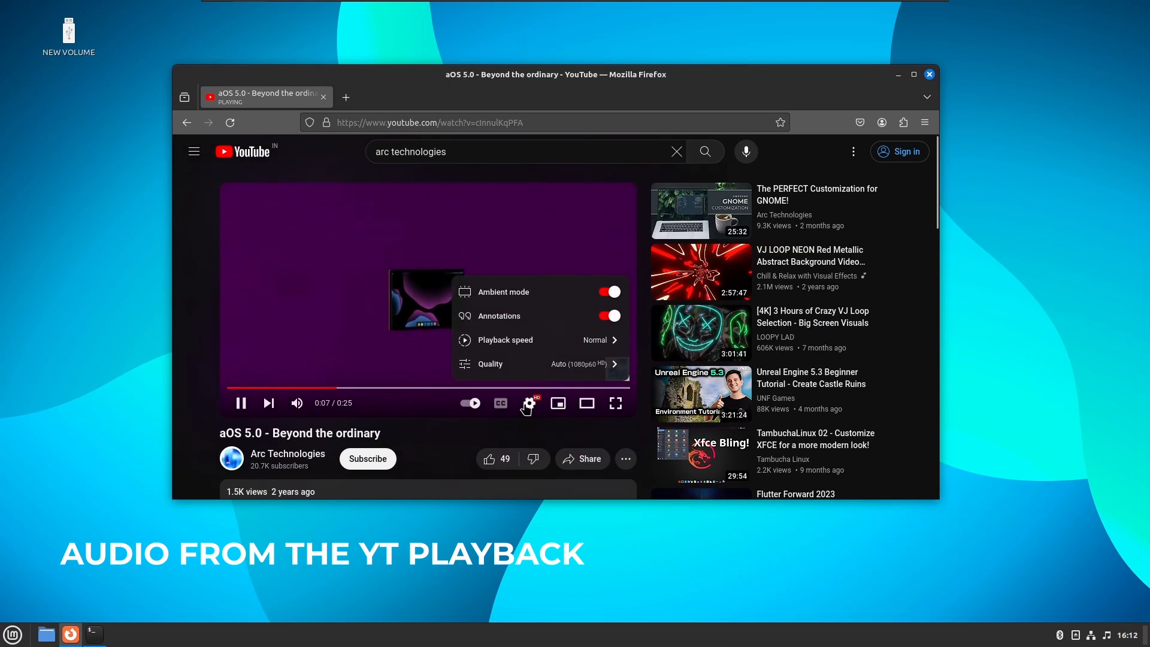
left_click(616, 402)
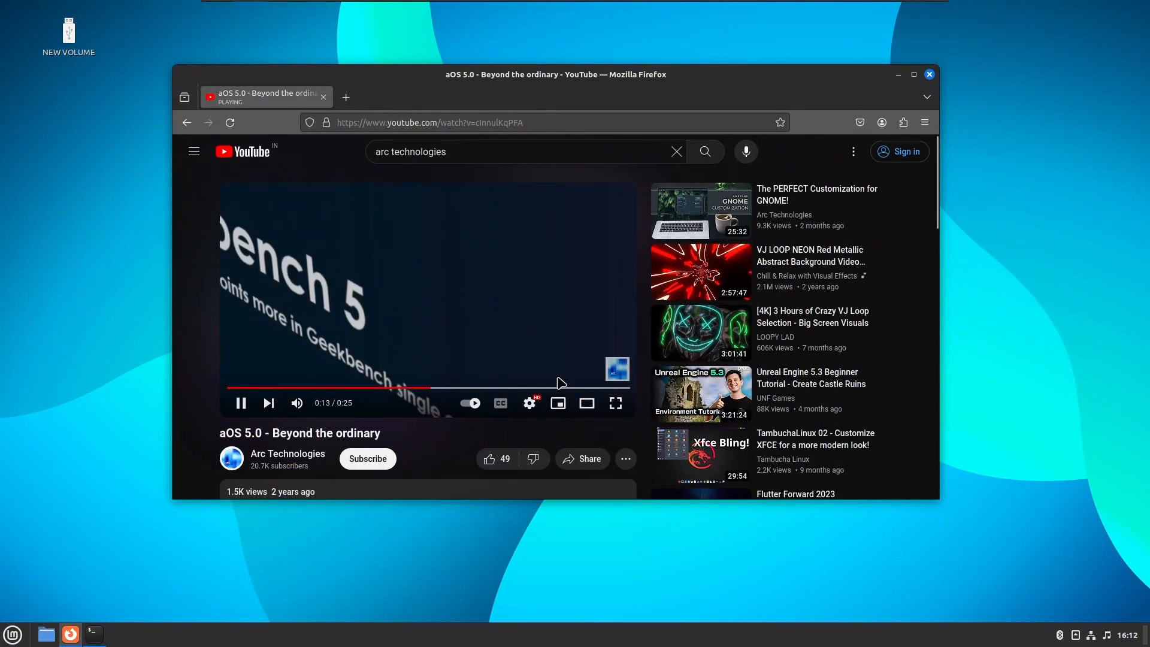
mouse_move(558, 403)
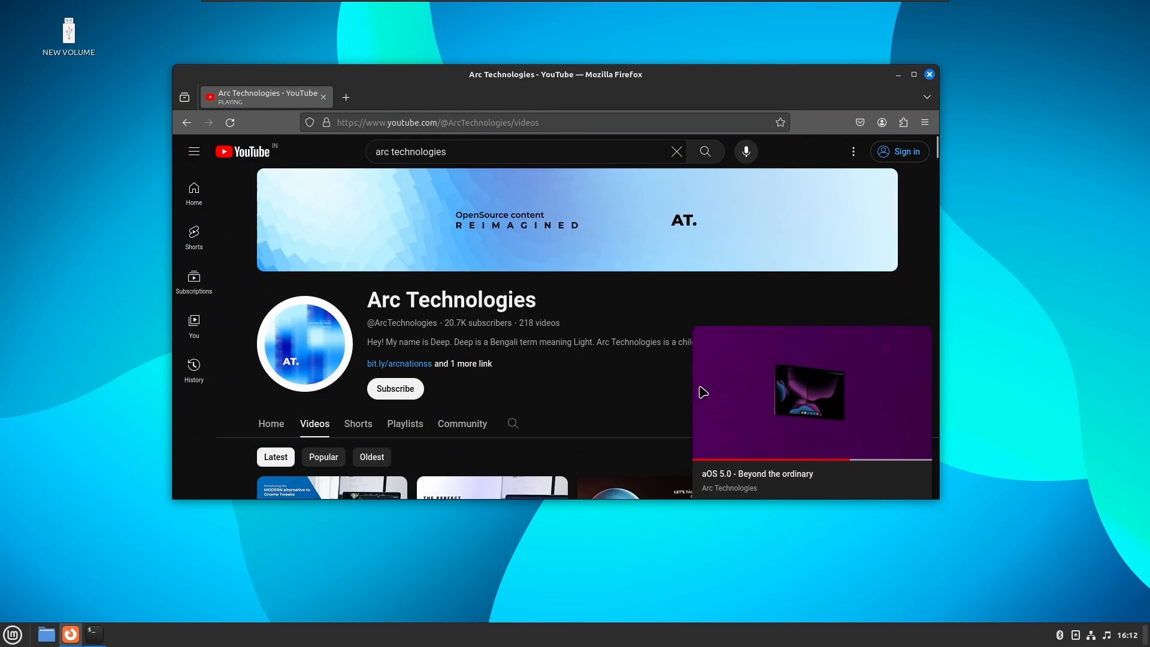
Browse down the Arc Technologies channel's Videos list while the miniplayer runs
scroll("down", 3)
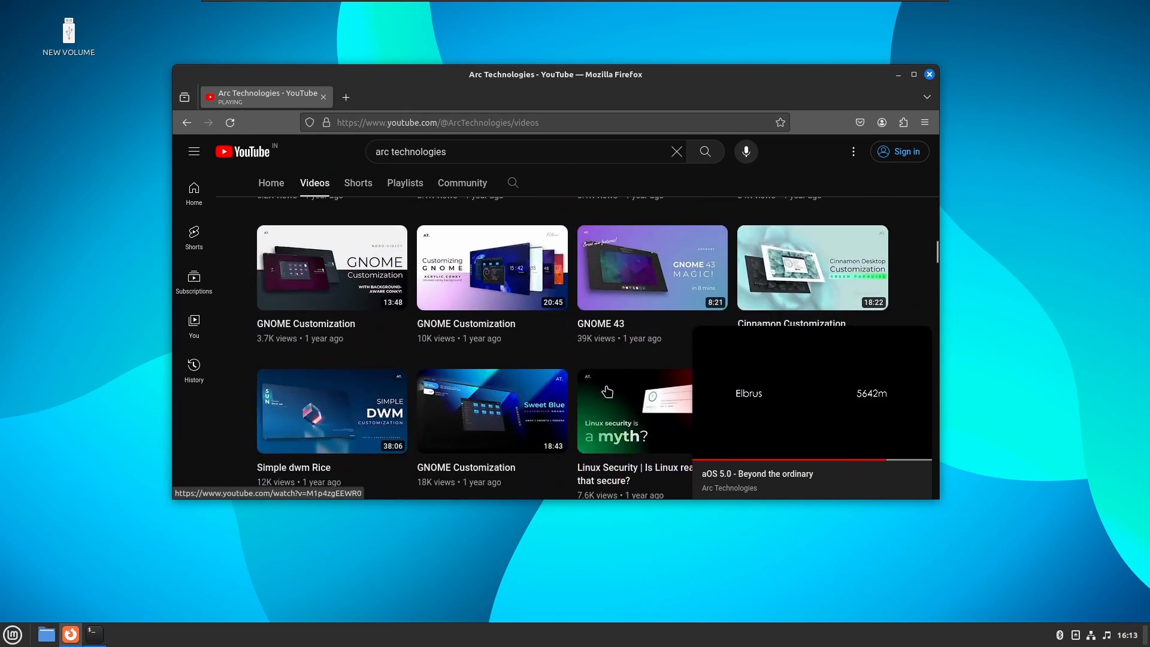
scroll("down", 3)
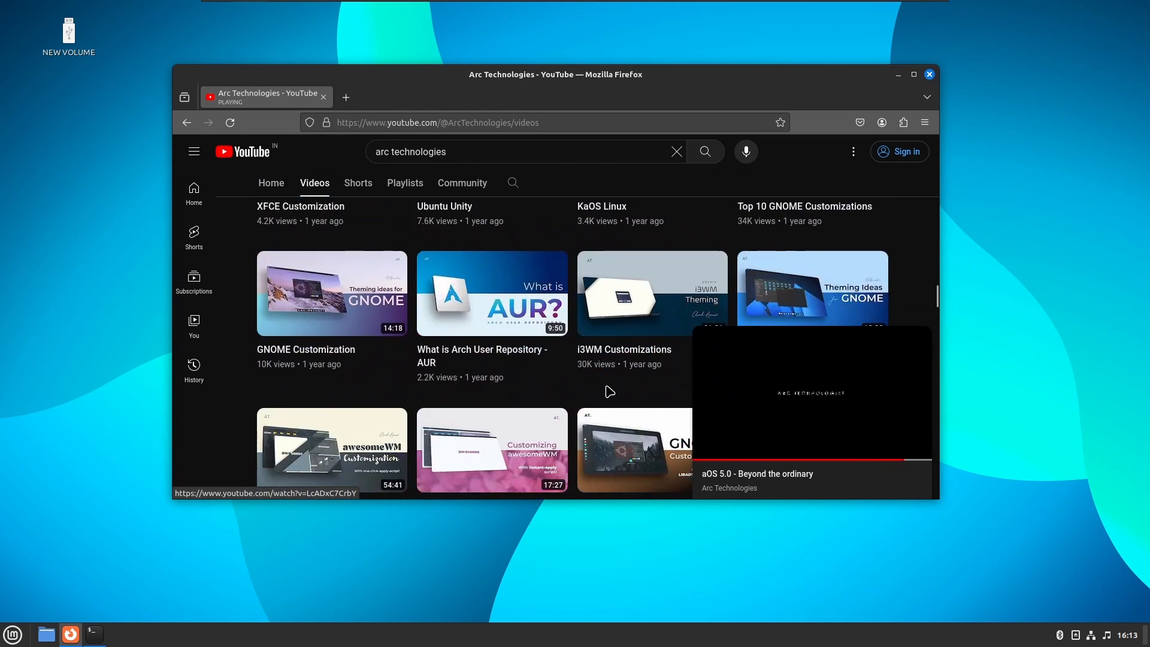
scroll("down", 3)
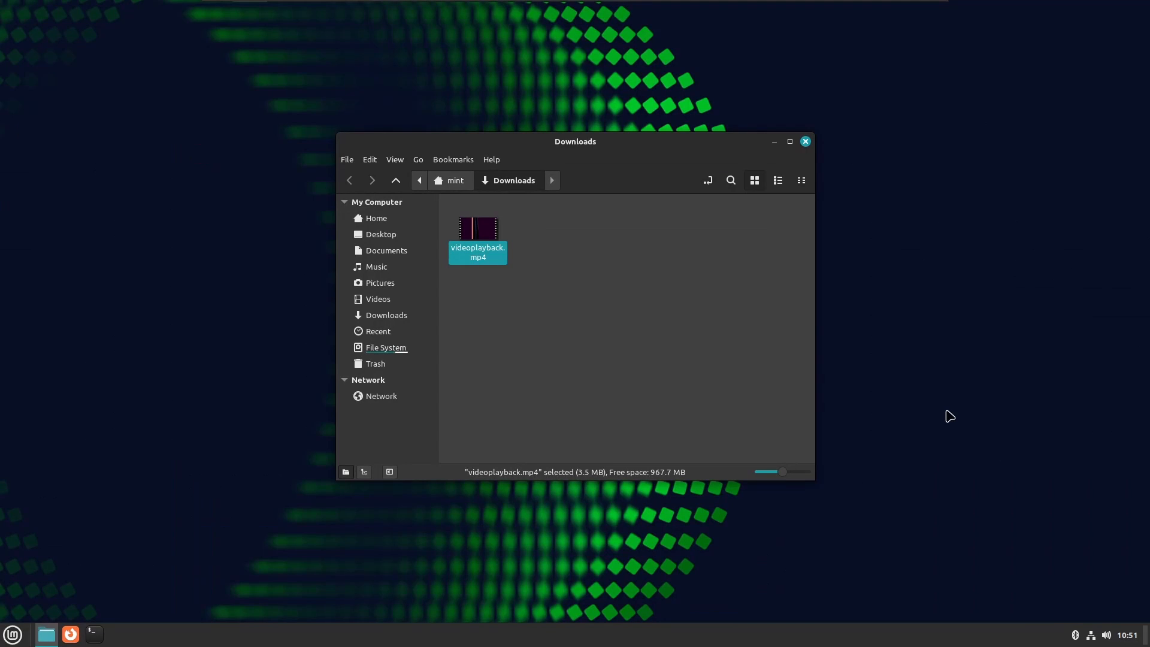
mouse_move(650, 312)
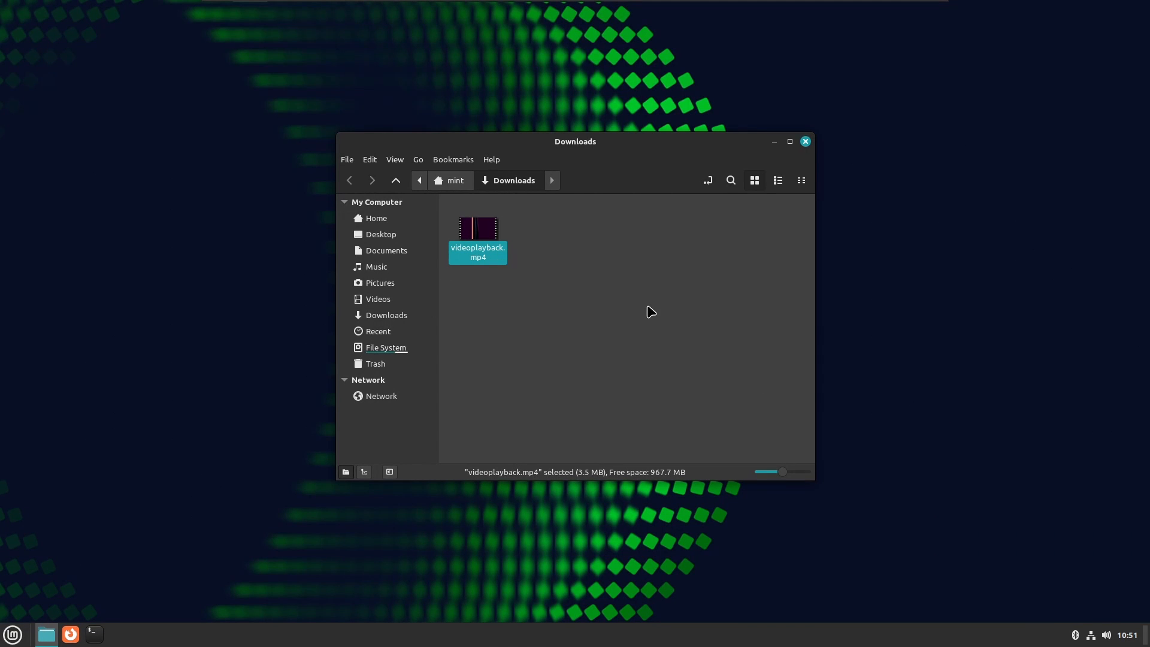
Play videoplayback.mp4 from Downloads in the default video player
double_click(477, 227)
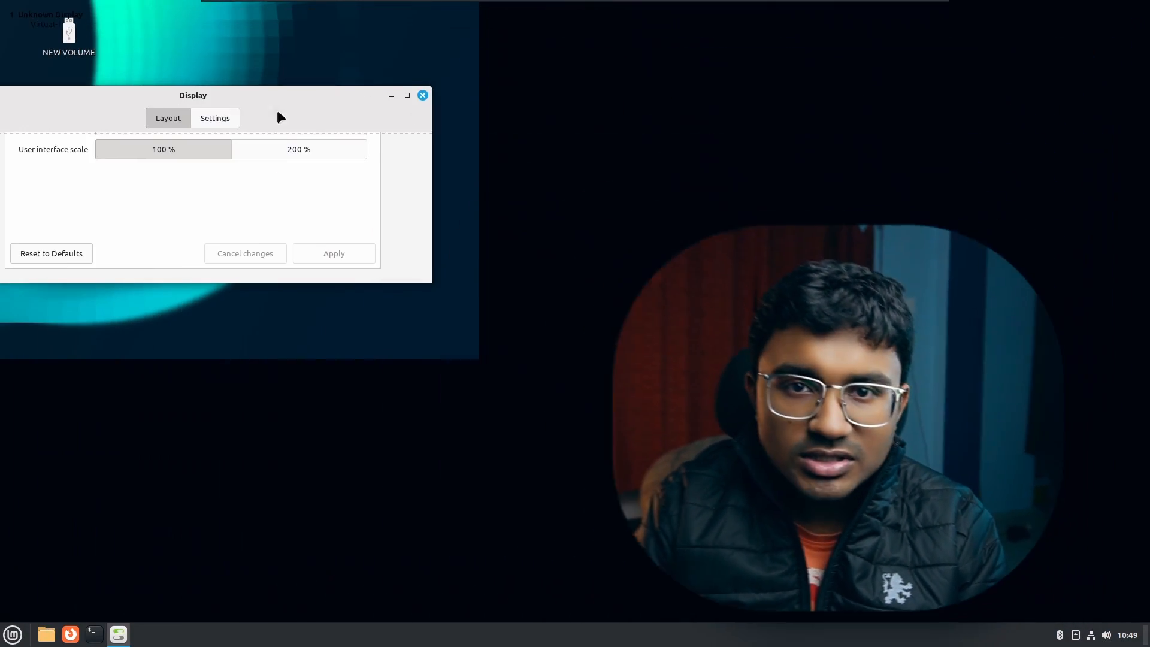
left_click(421, 96)
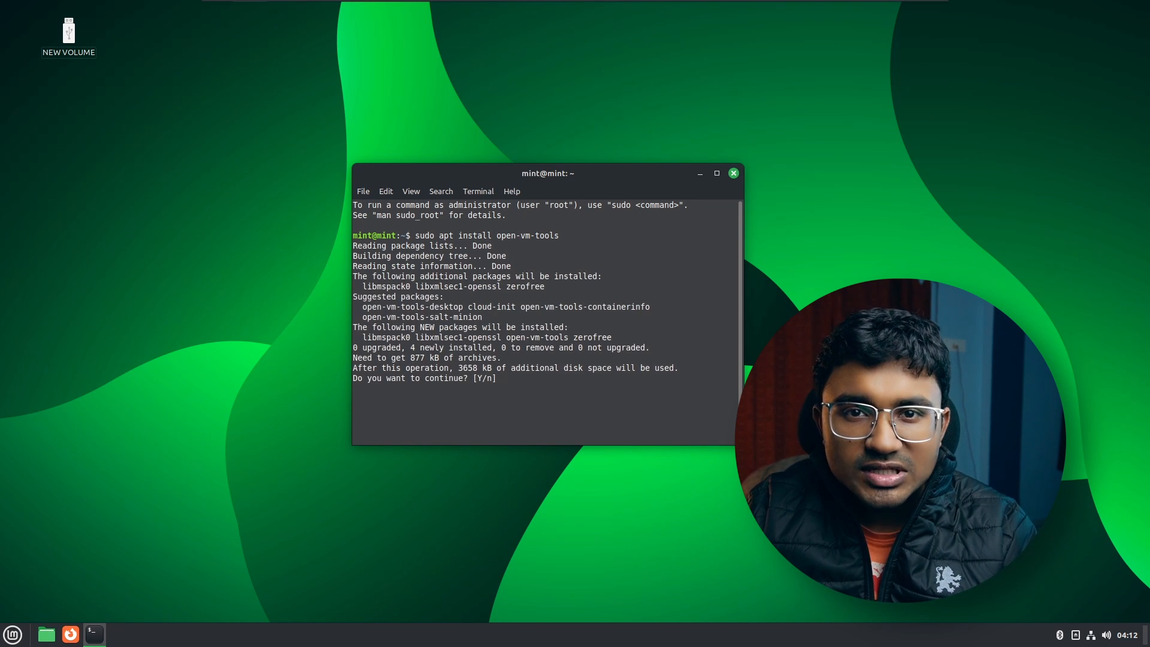
Confirm the open-vm-tools install with y and pick the teal accent for Mint-Y Dark
type("y")
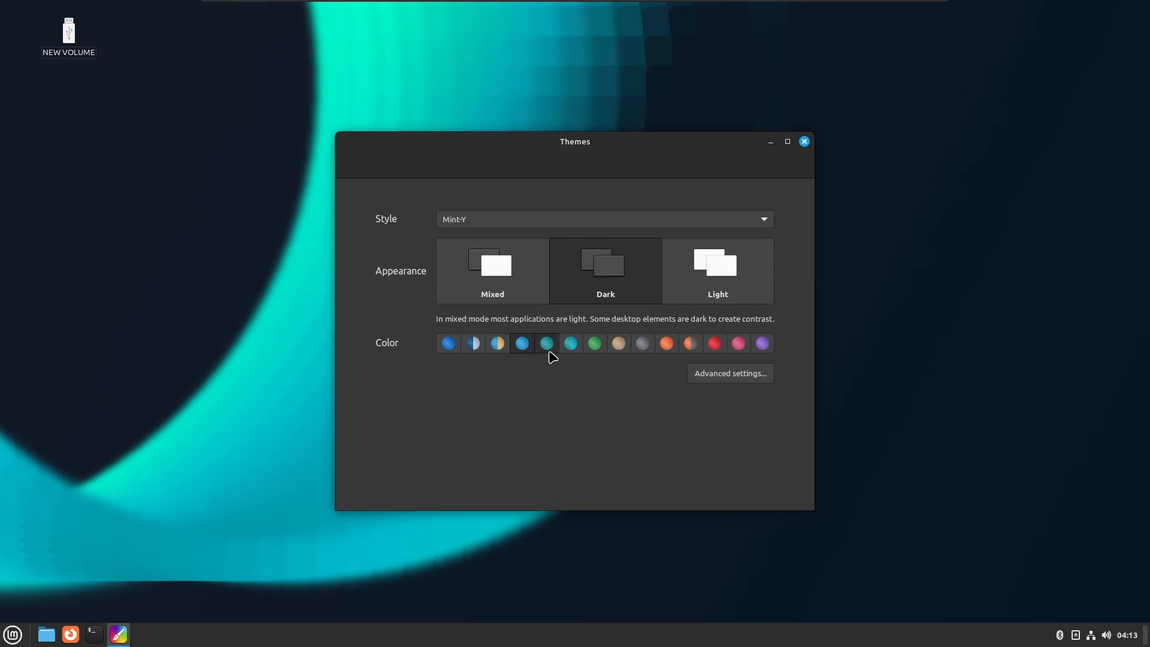
left_click(546, 342)
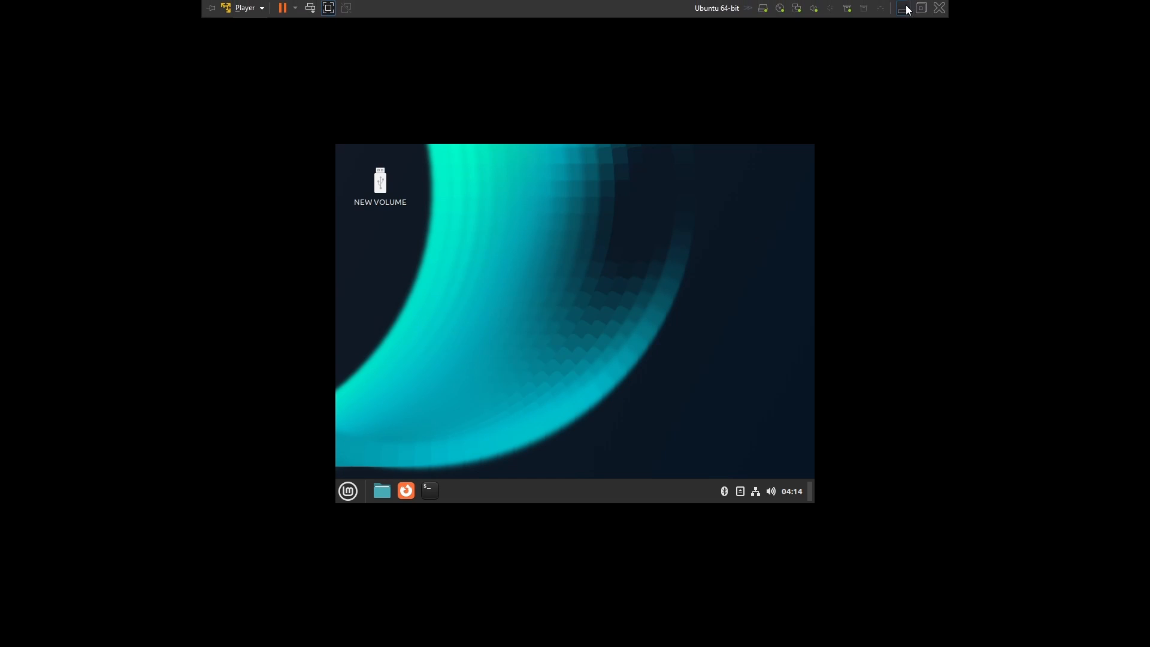
Switch VMware Player to full screen so the Mint guest fills the display
left_click(922, 7)
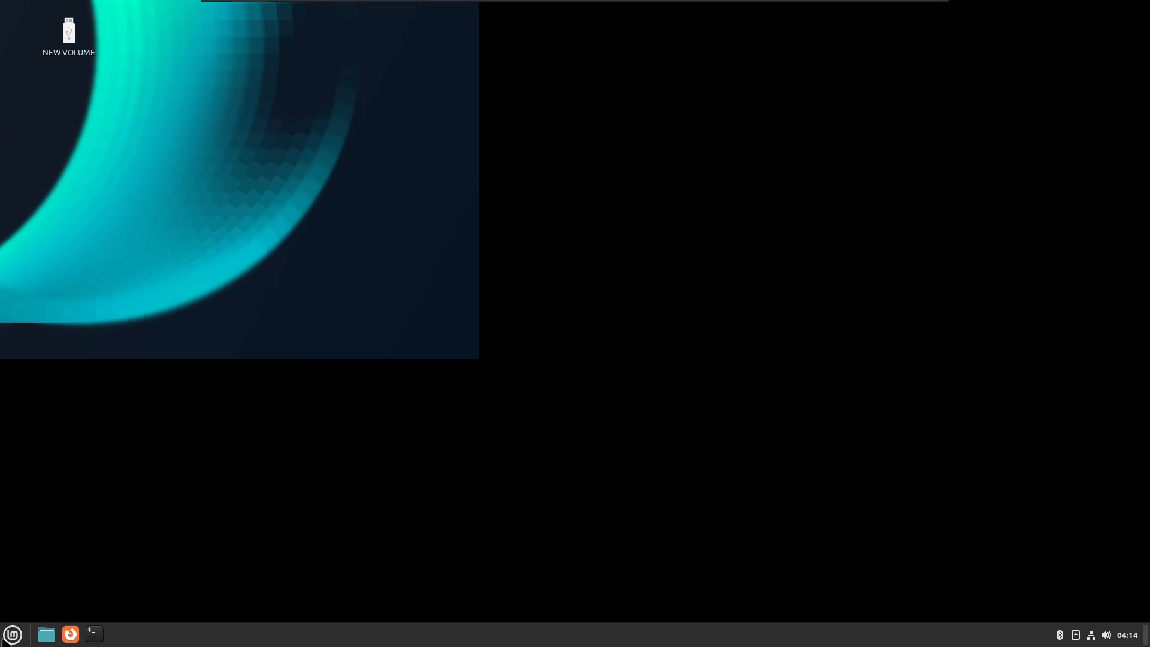
left_click(12, 635)
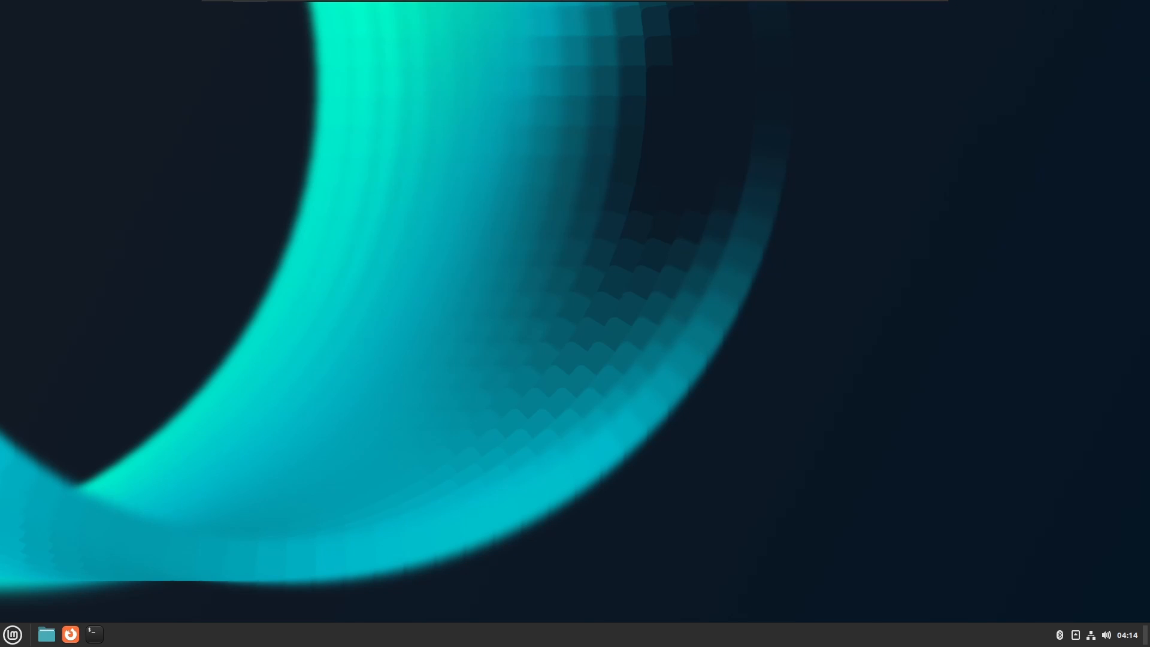
left_click(12, 635)
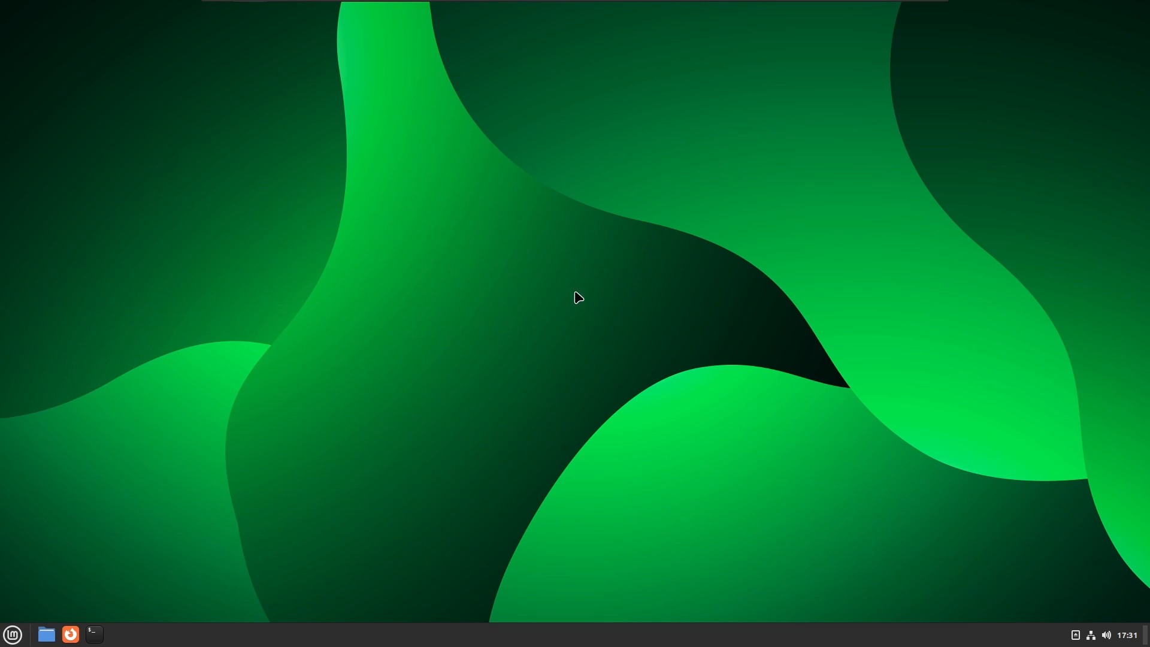
Quit the session via the Mint menu and return to the restarted teal-wallpaper desktop
left_click(12, 635)
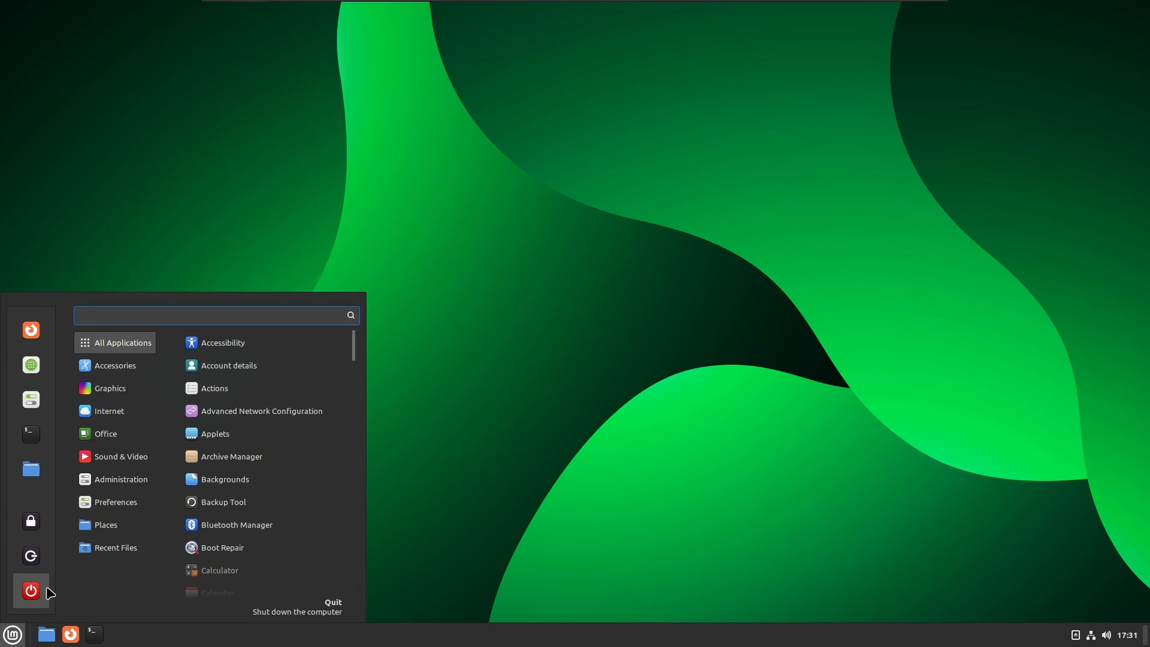
mouse_move(31, 556)
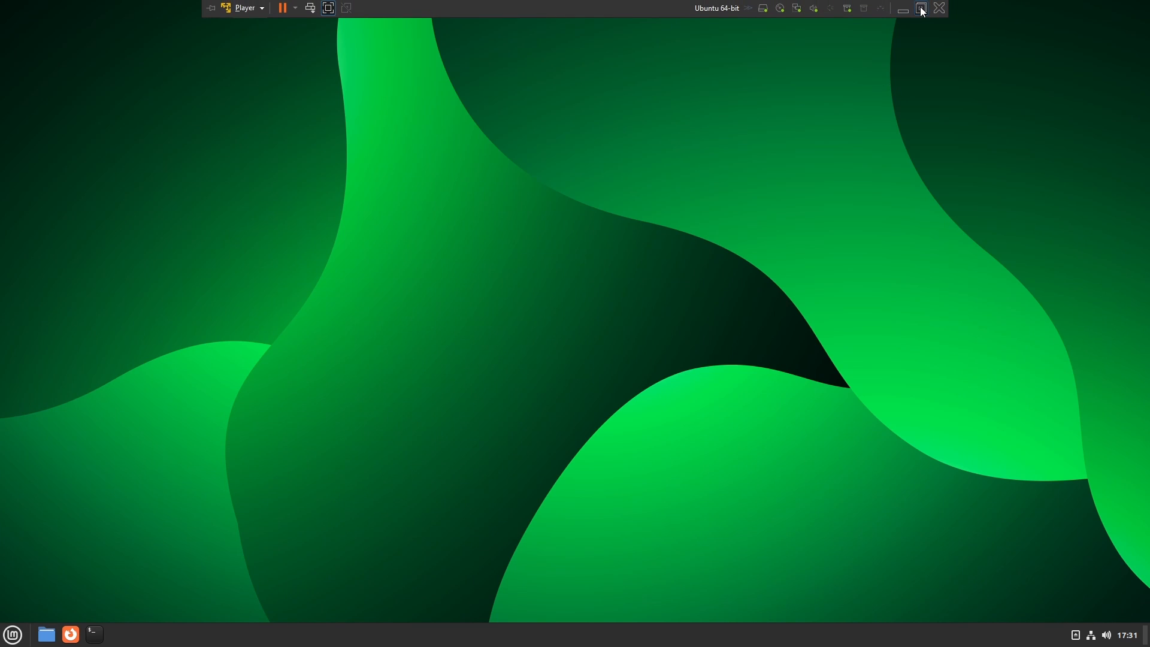
left_click(922, 7)
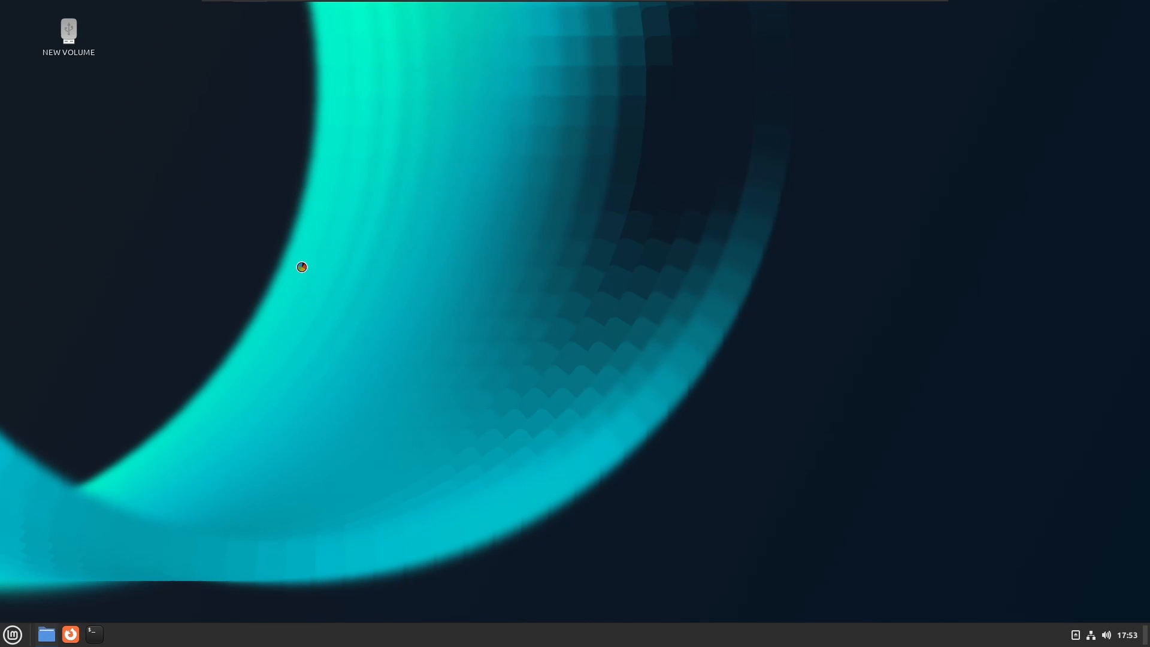
Launch Themes from the menu to set the Dark appearance
left_click(46, 635)
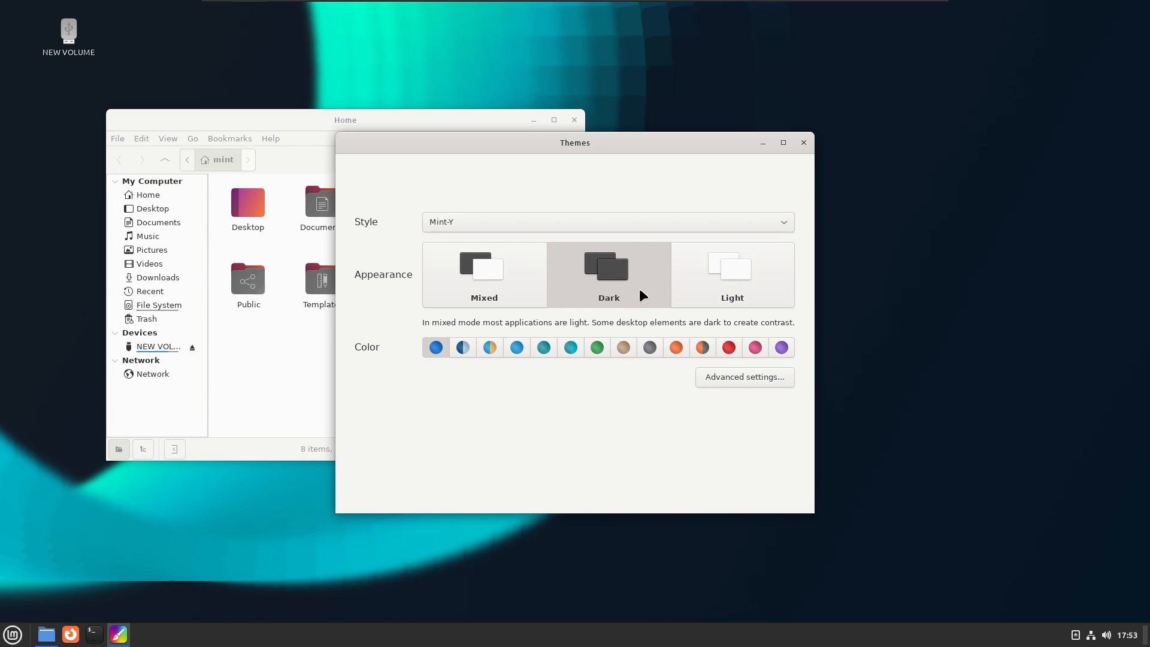
mouse_move(707, 291)
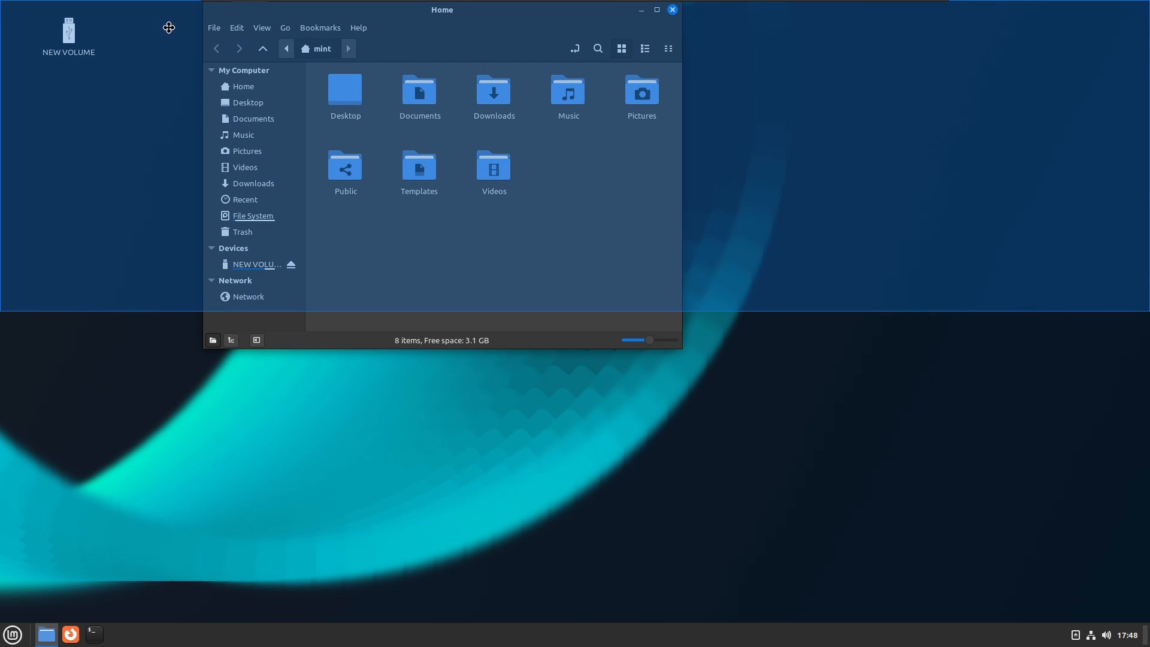
Snap the dark Home window to the top half of the screen
left_click_drag(440, 10, 137, 28)
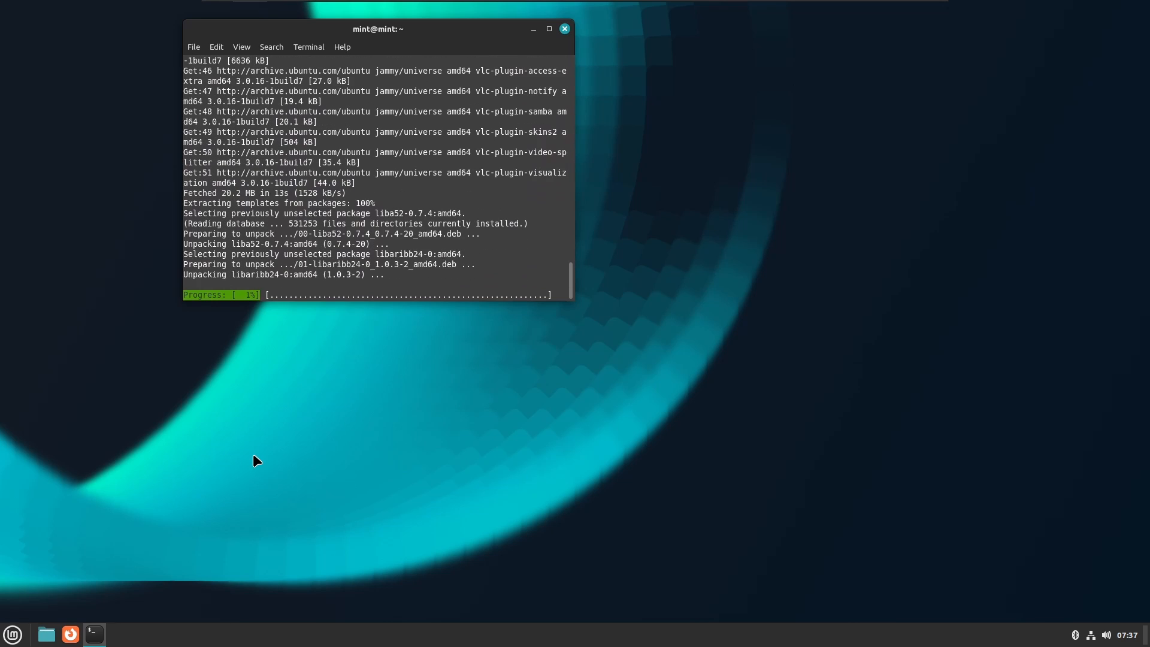
Start OBS Studio from the menu and view GPU Screen Recorder in Software Manager
left_click(12, 635)
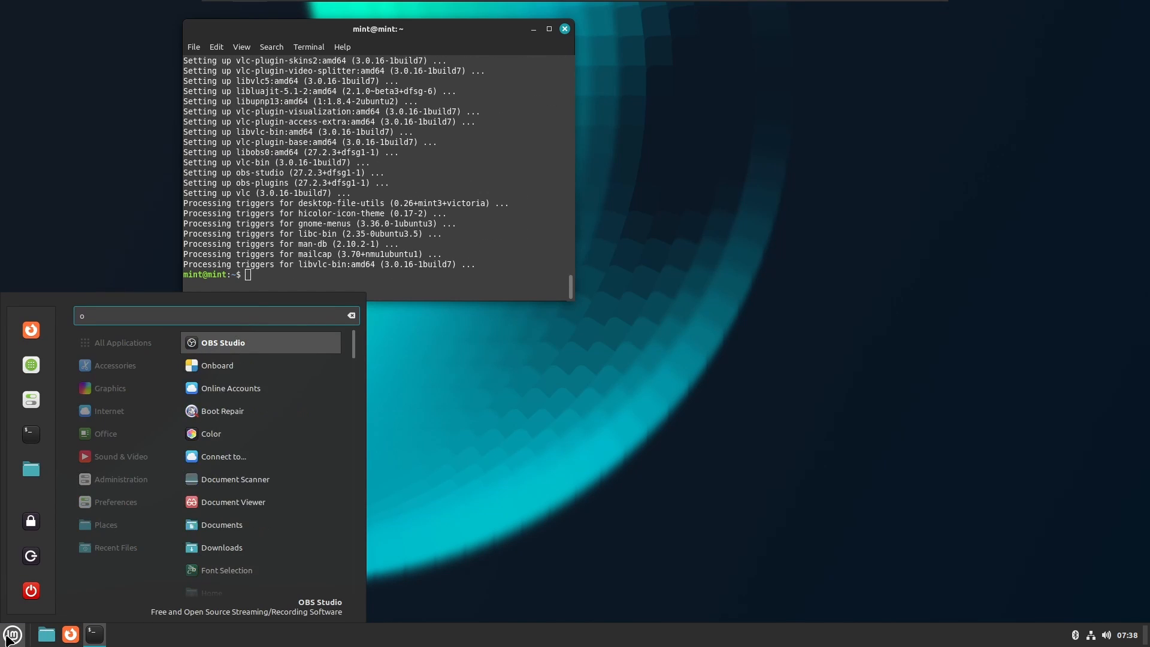
left_click(10, 630)
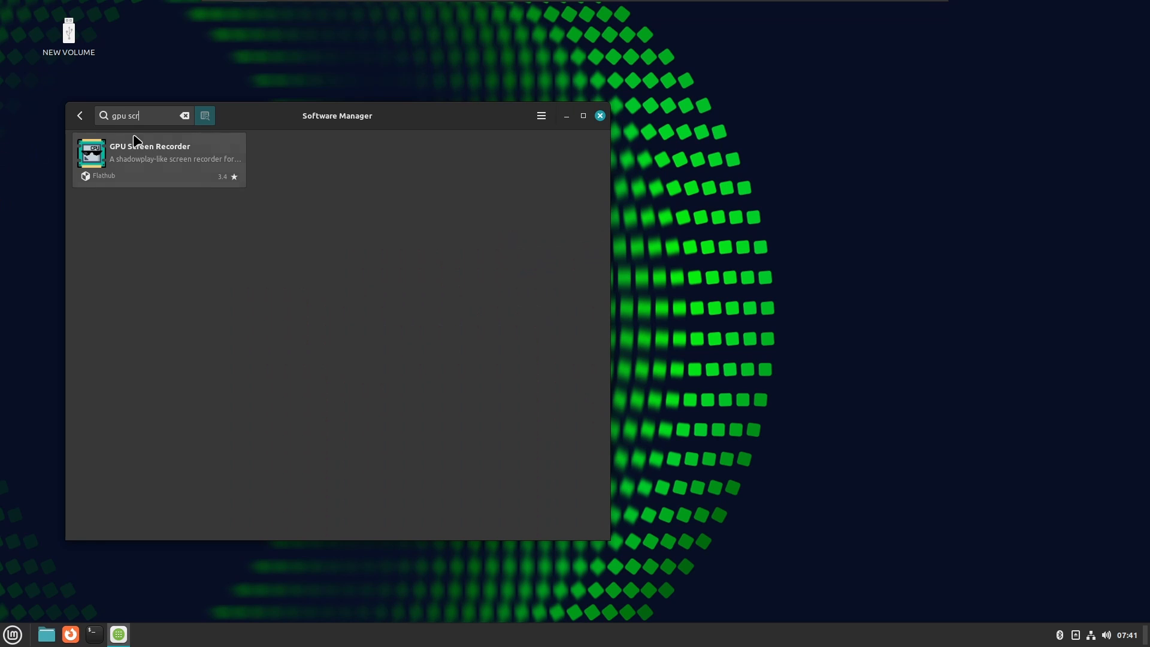
left_click(158, 158)
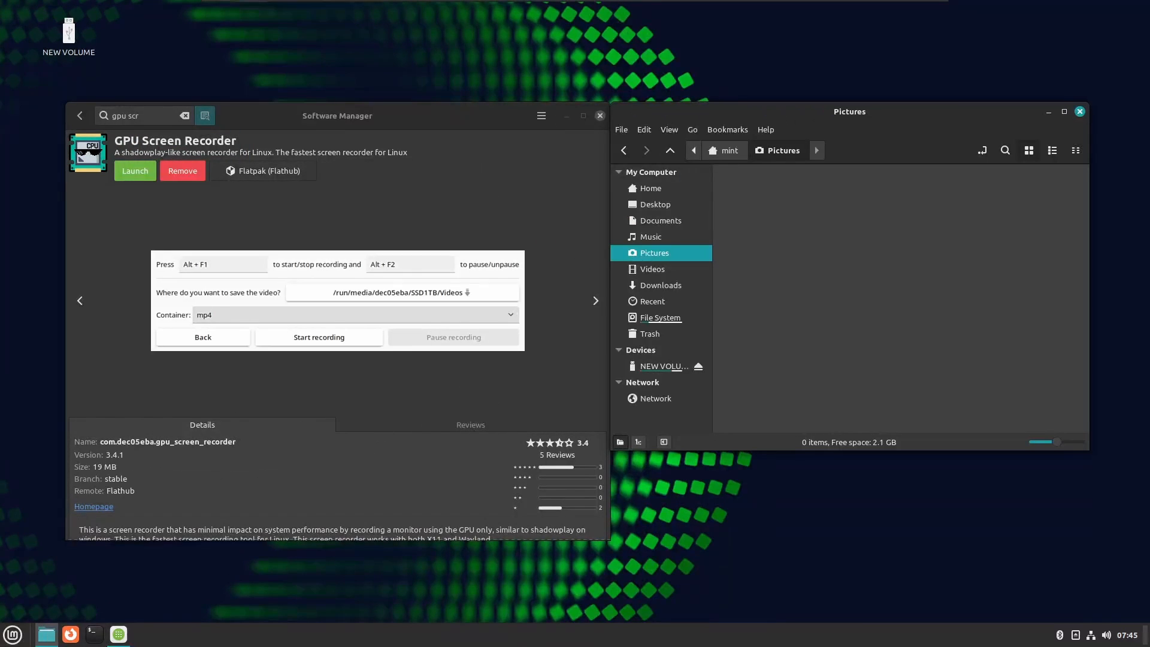
mouse_move(594, 471)
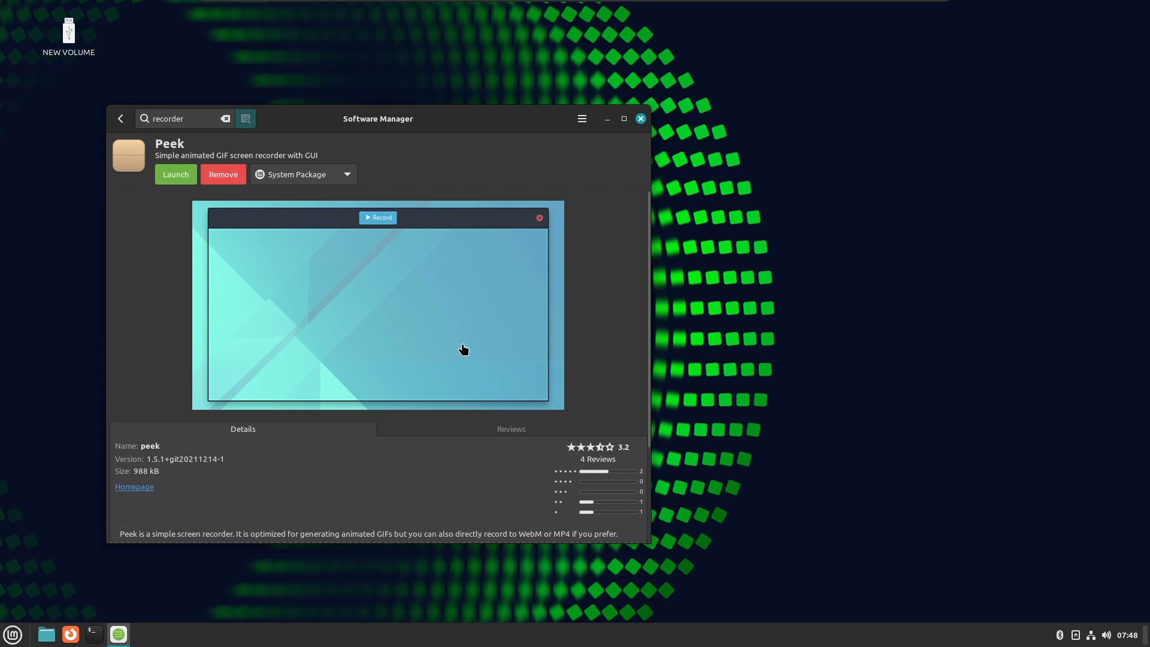
Launch Peek, place its capture frame at the upper right, and pick a different Record-as format
left_click(175, 175)
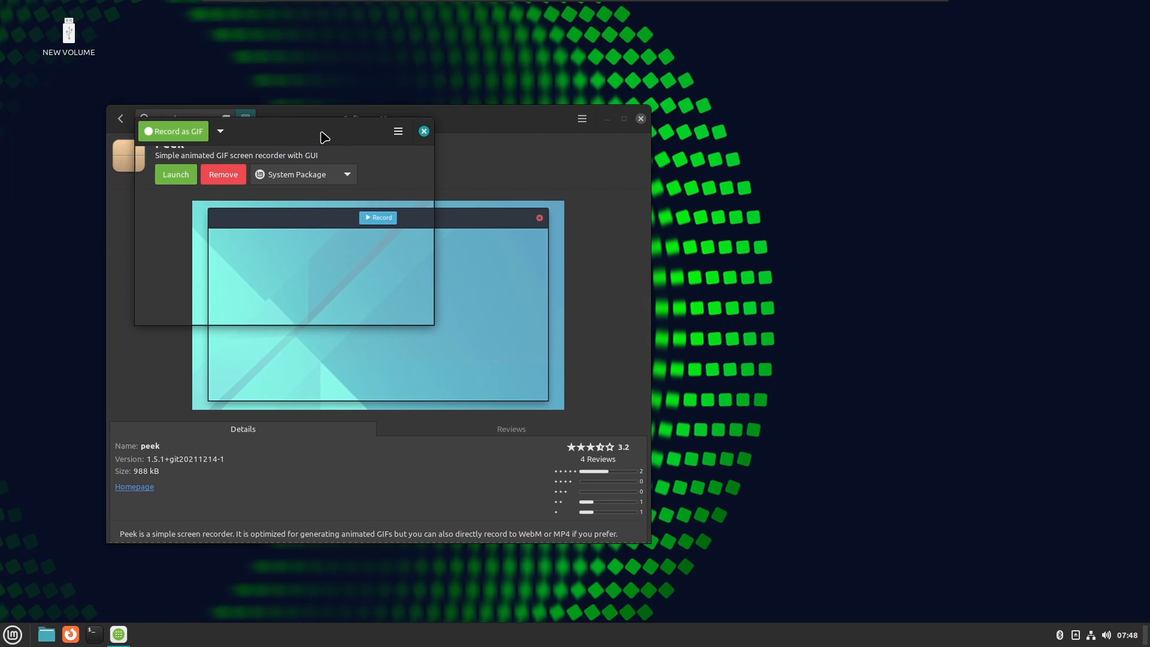
left_click_drag(322, 131, 533, 61)
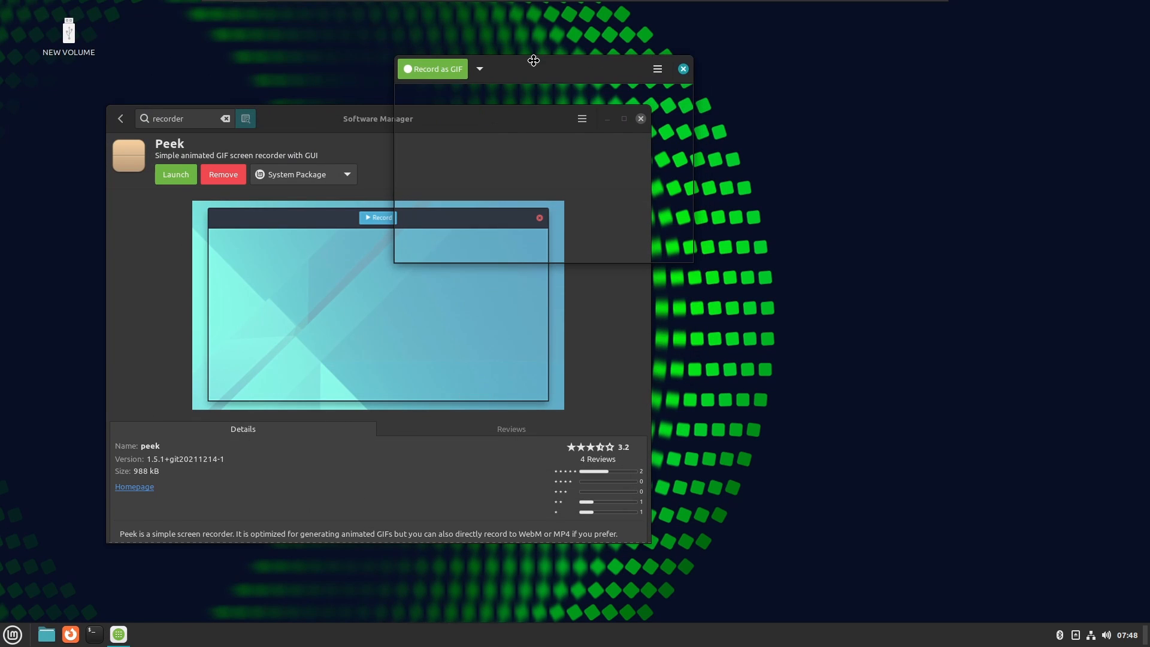
left_click(480, 69)
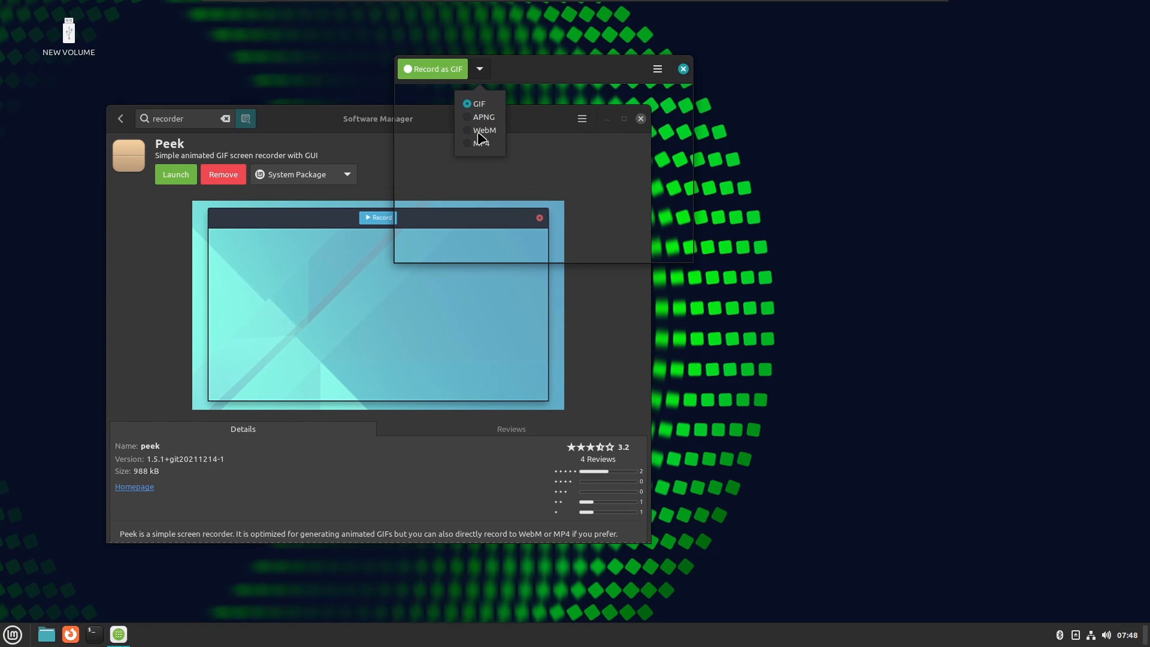
left_click(432, 68)
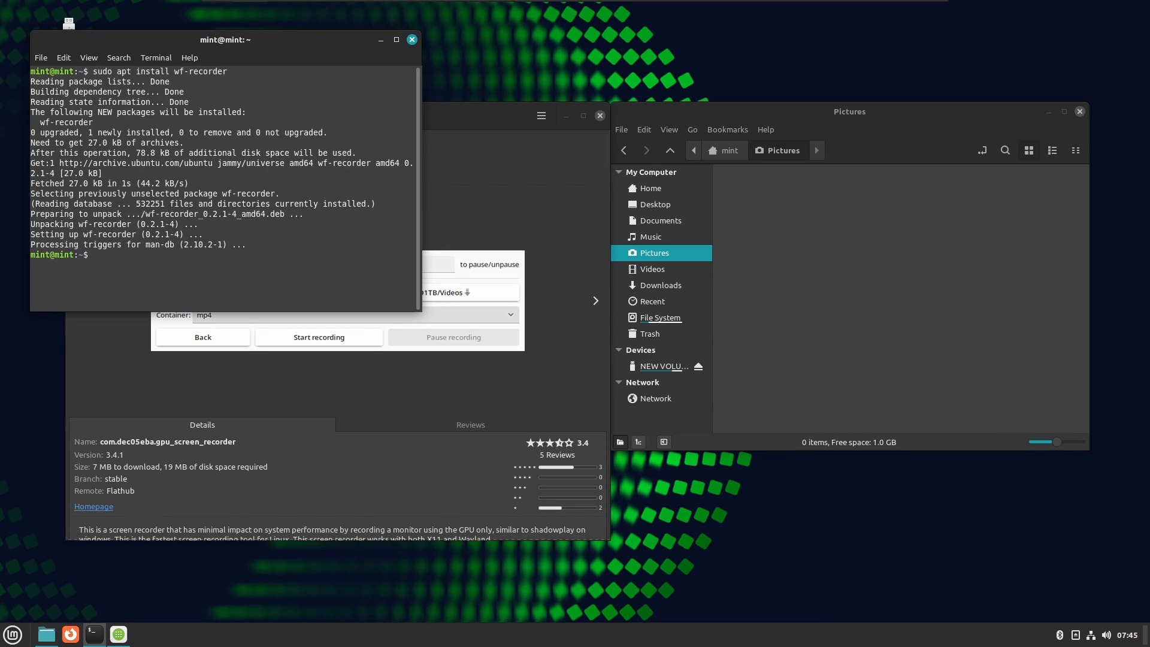
Run wf-recorder in the Terminal, then close the terminal window
type("wf-recorde")
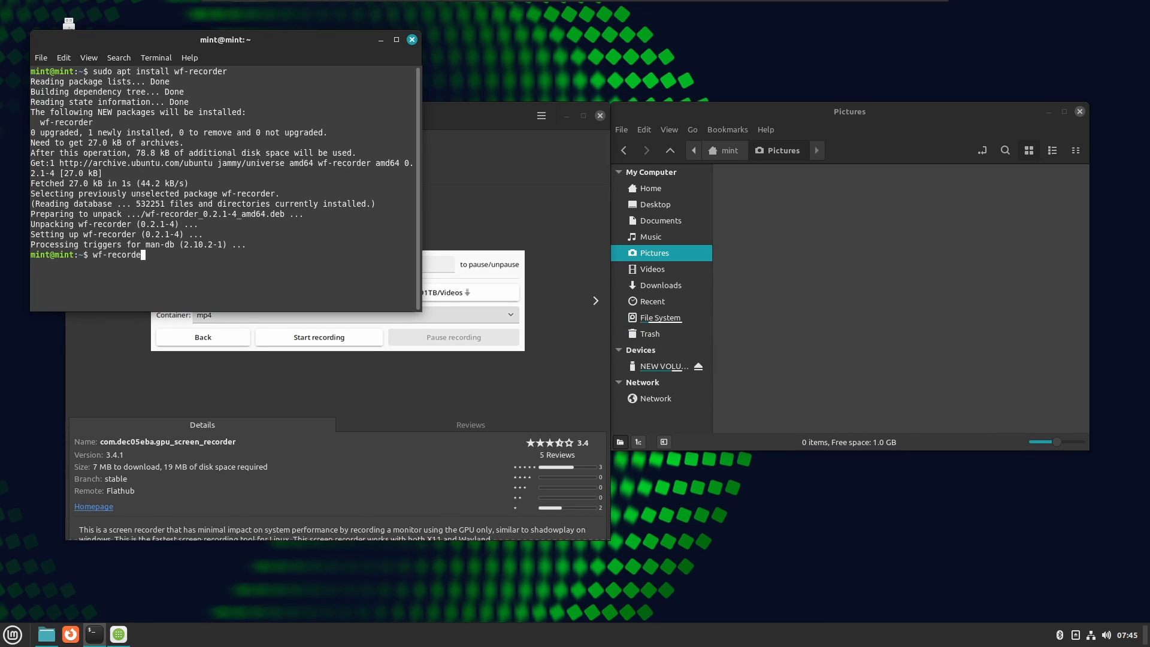
key("Return")
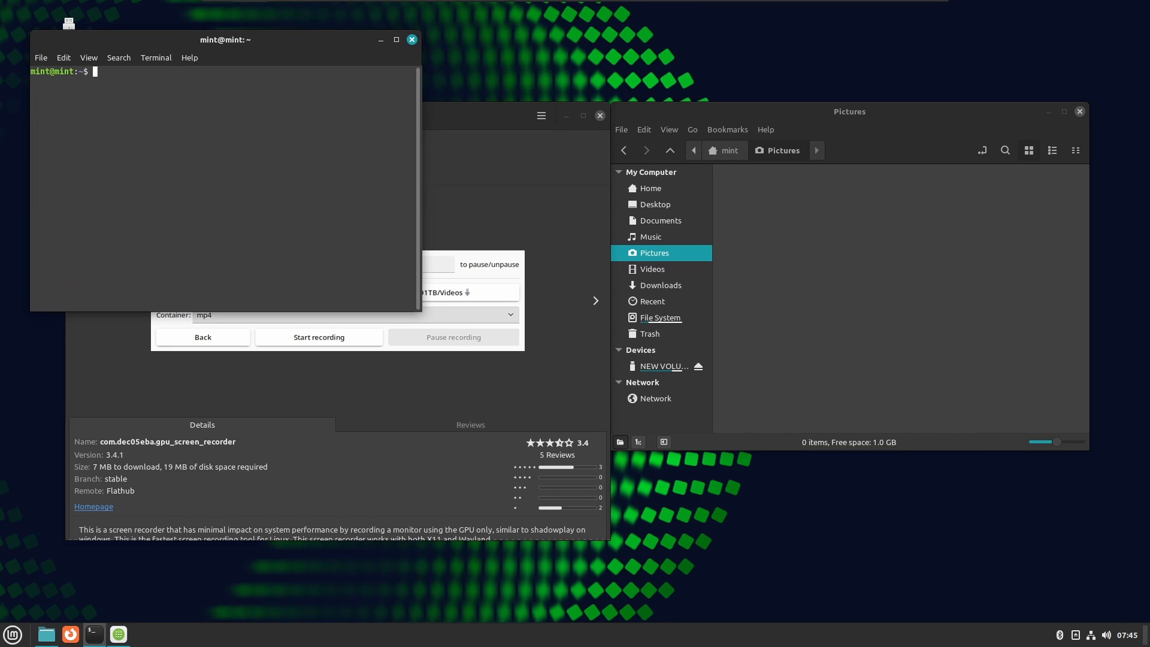
left_click(412, 40)
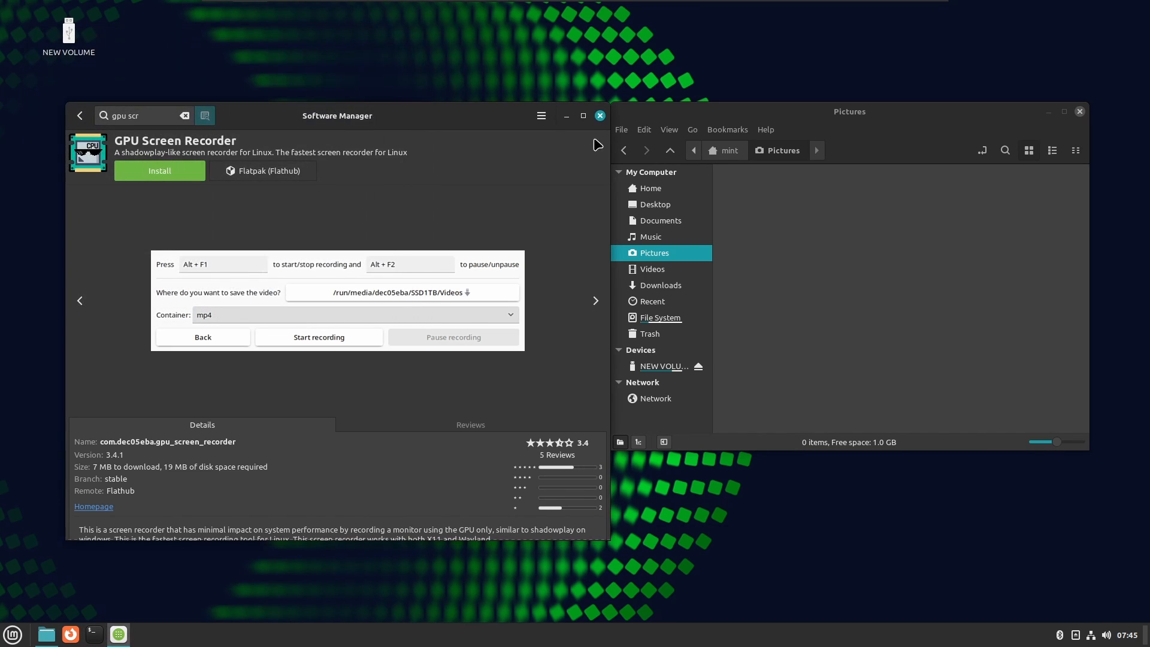
Search Software Manager for "simple"
left_click(184, 116)
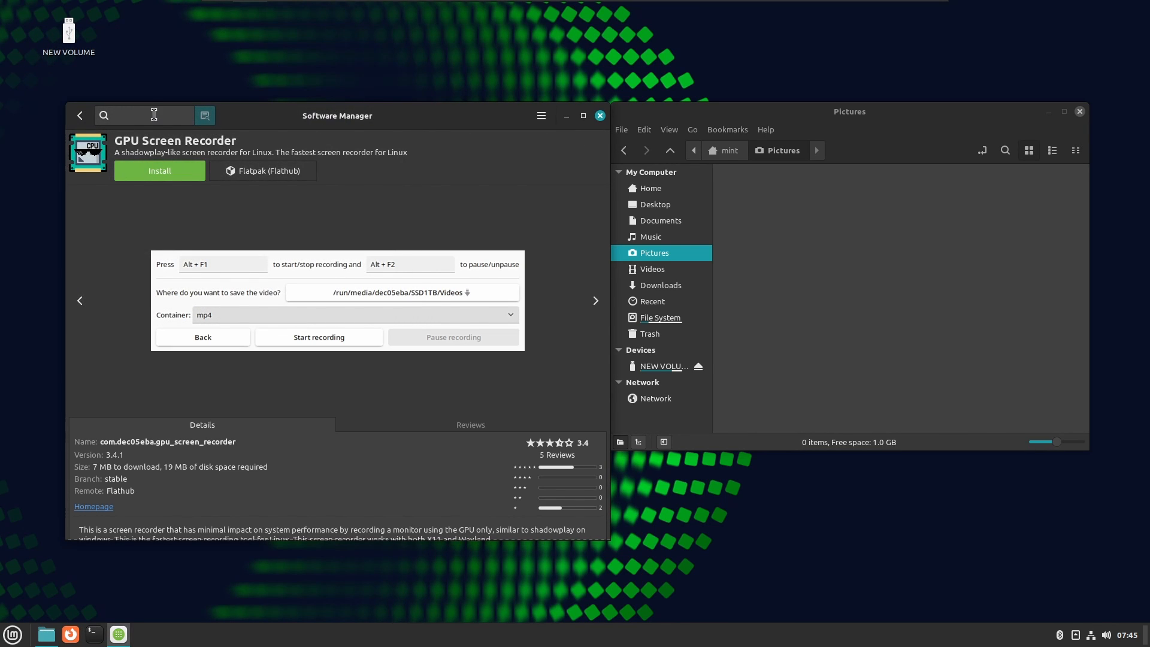
type("simple")
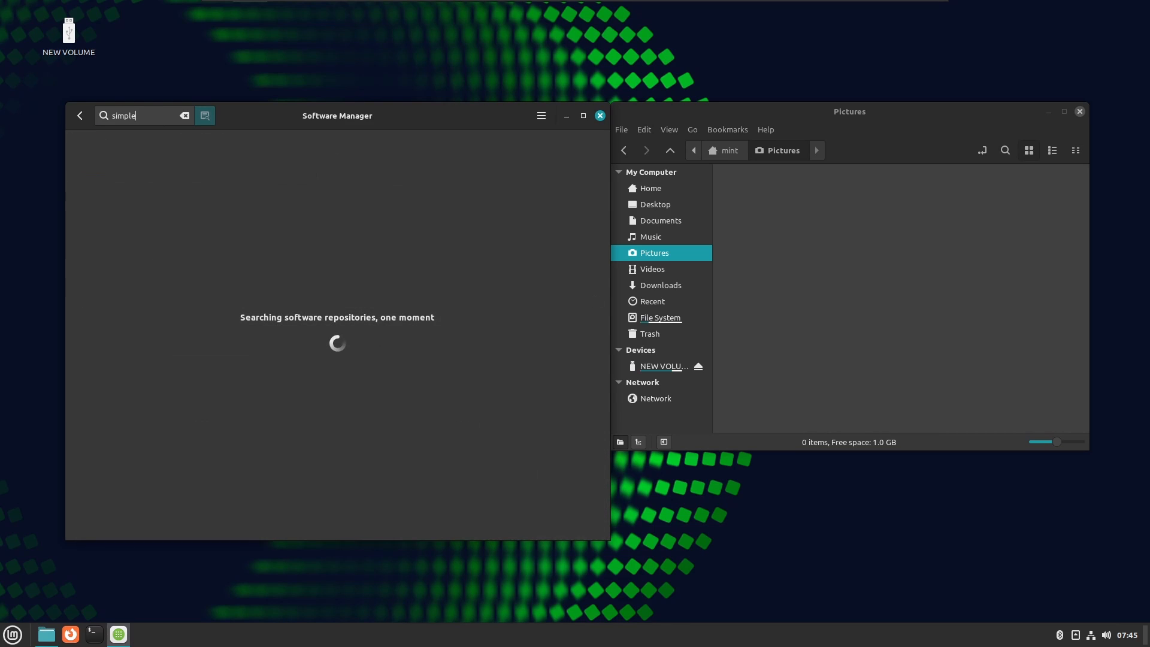